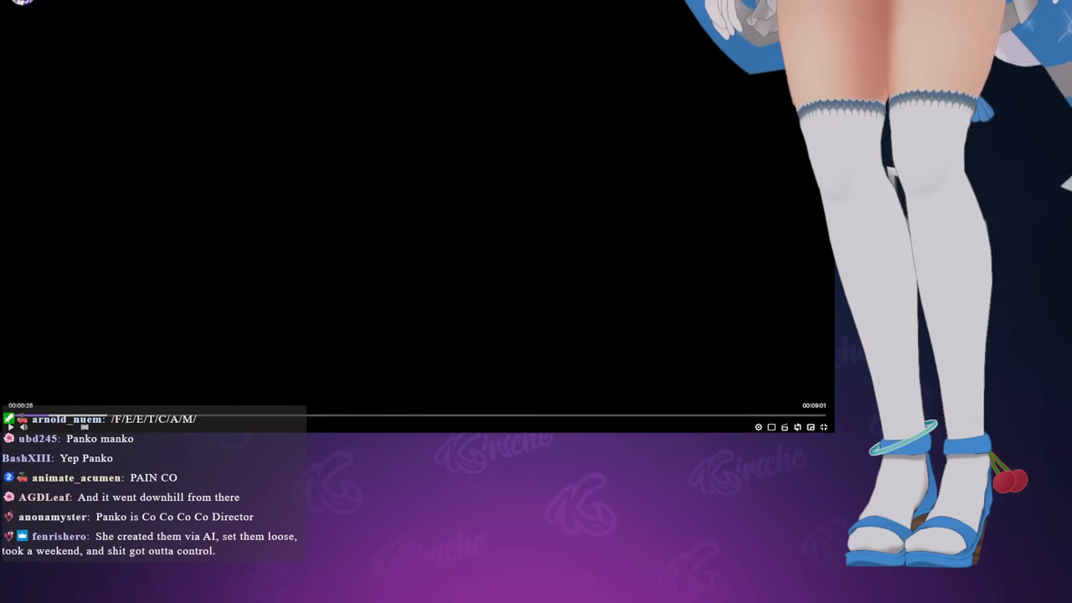
Leave the finished video and show the Episode 2 chapter list with stages 1-1 and 1-2.
click(10, 428)
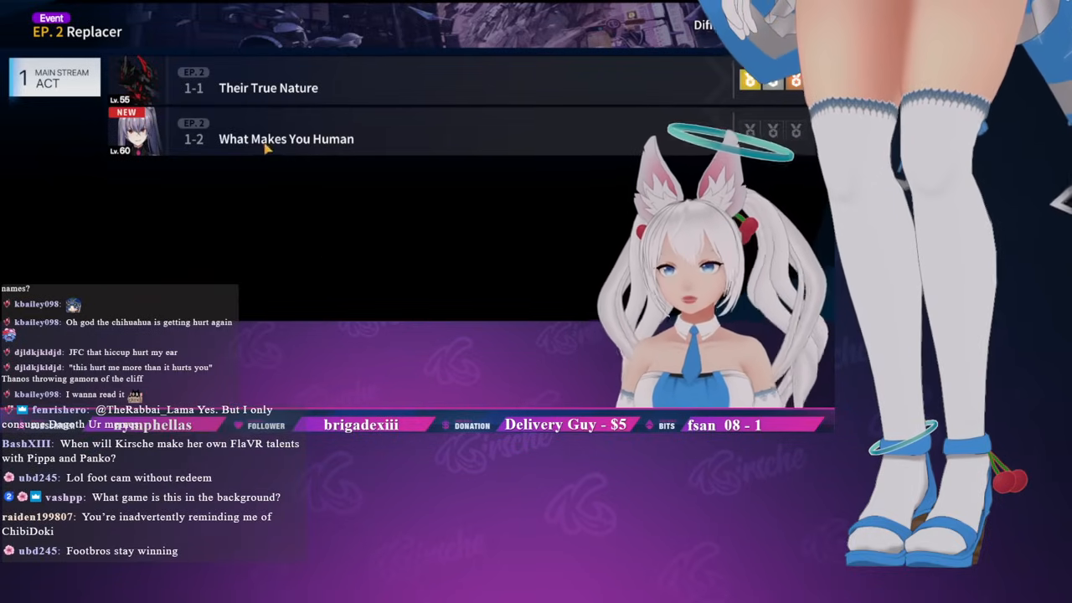
Bring up the contract document and scroll to its partner responsibilities sections.
click(285, 140)
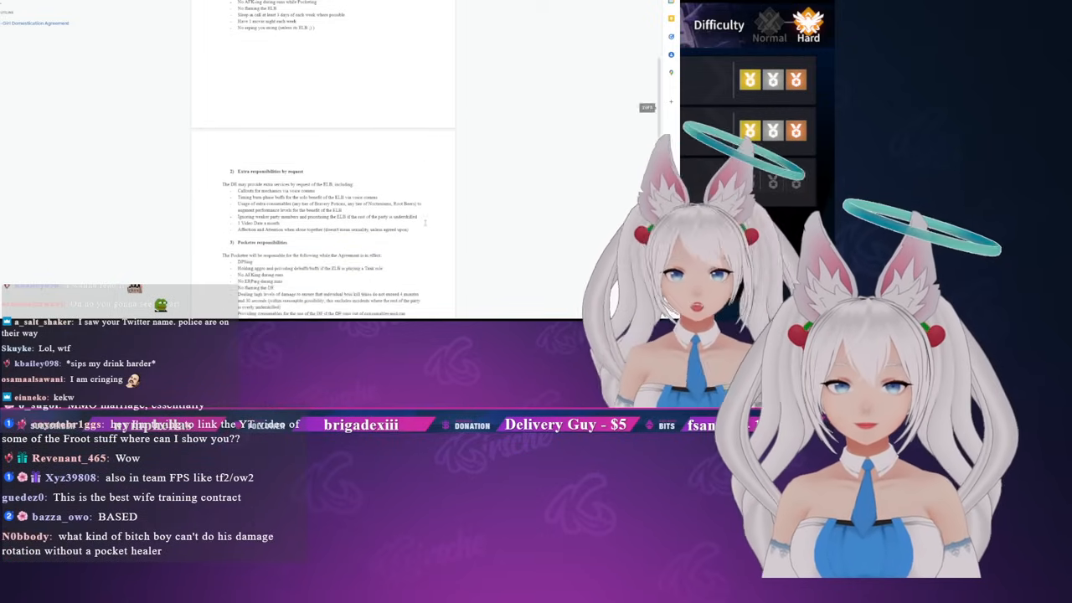
scroll(down, 3)
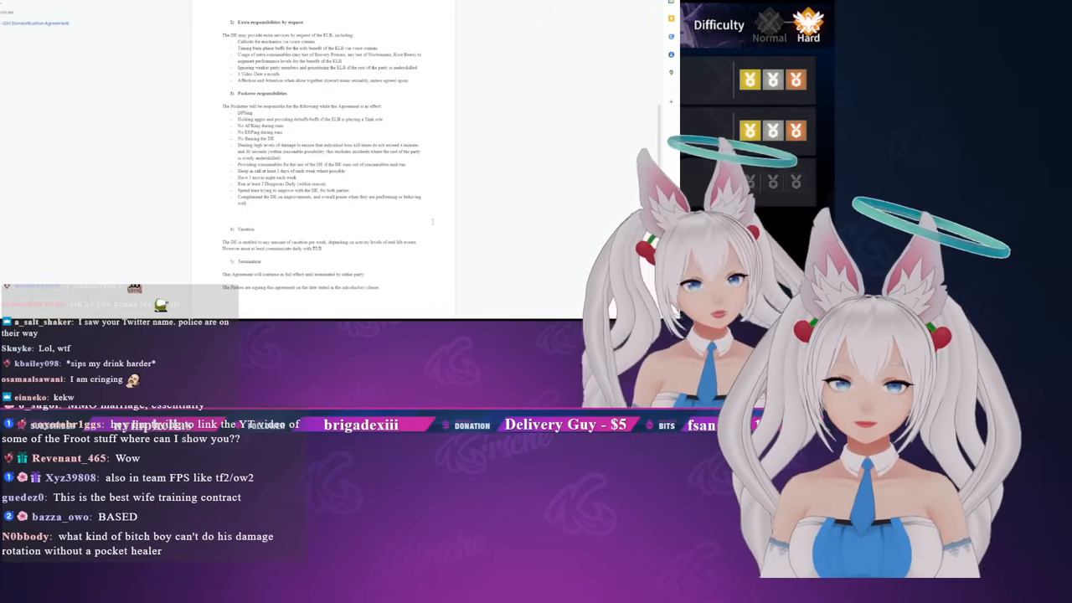